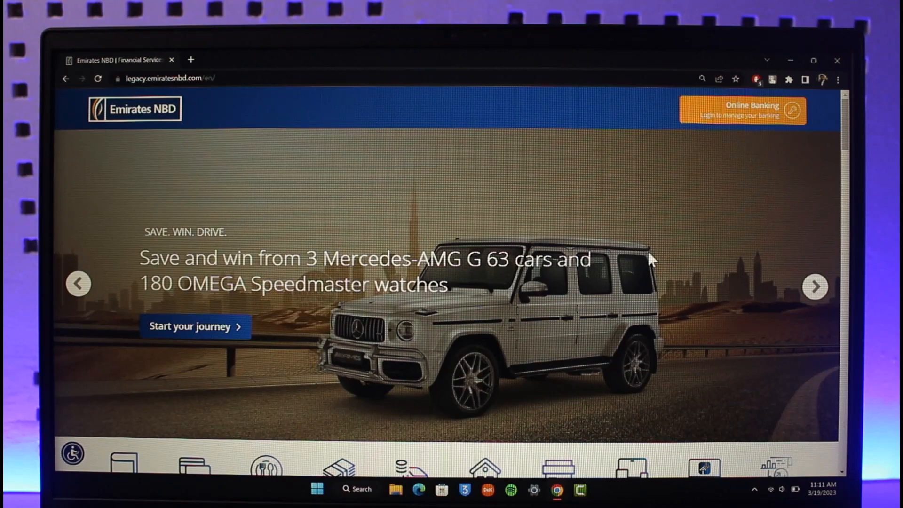
Go to the Online Banking login page from the homepage's Online Banking button.
click(742, 110)
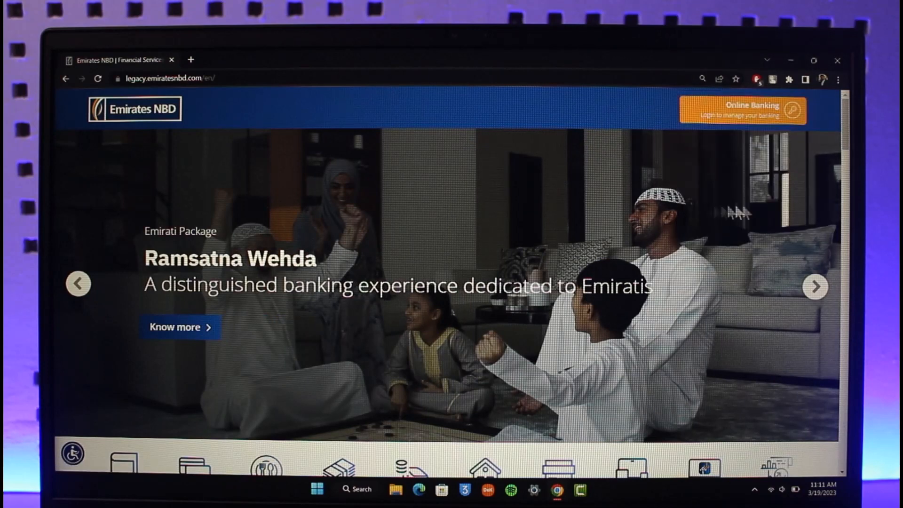
click(742, 110)
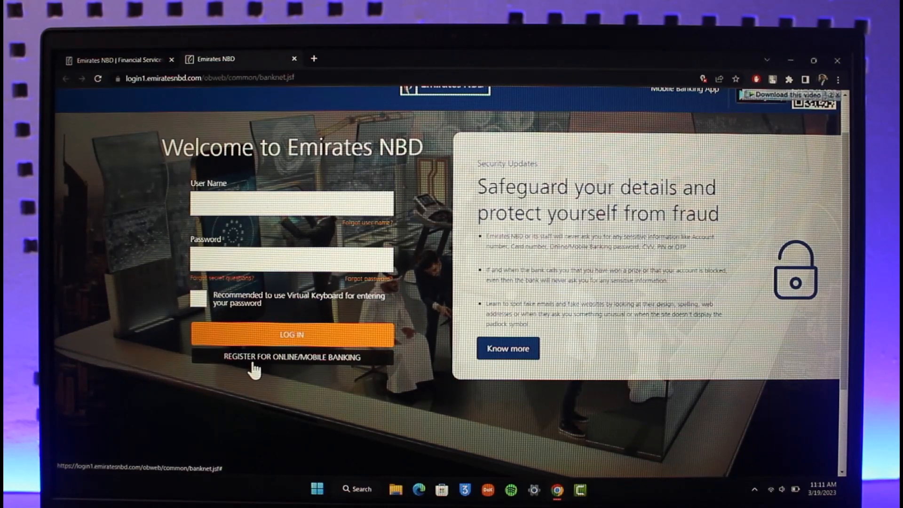
mouse_move(345, 388)
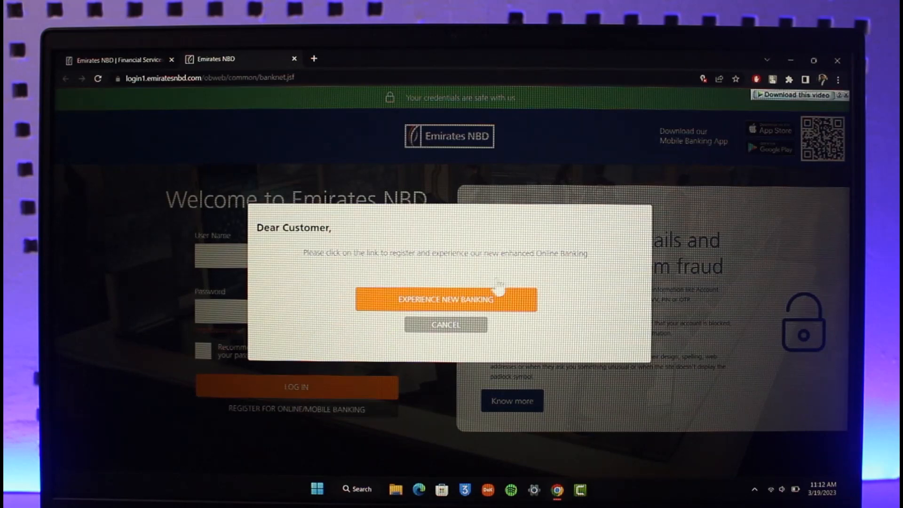
Choose 'Experience New Banking' to load online.emiratesnbd.com.
click(446, 300)
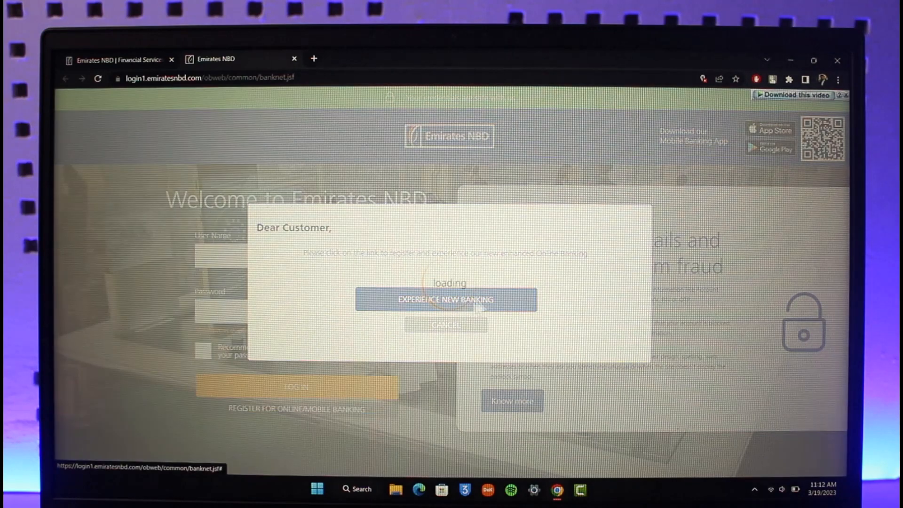
click(447, 300)
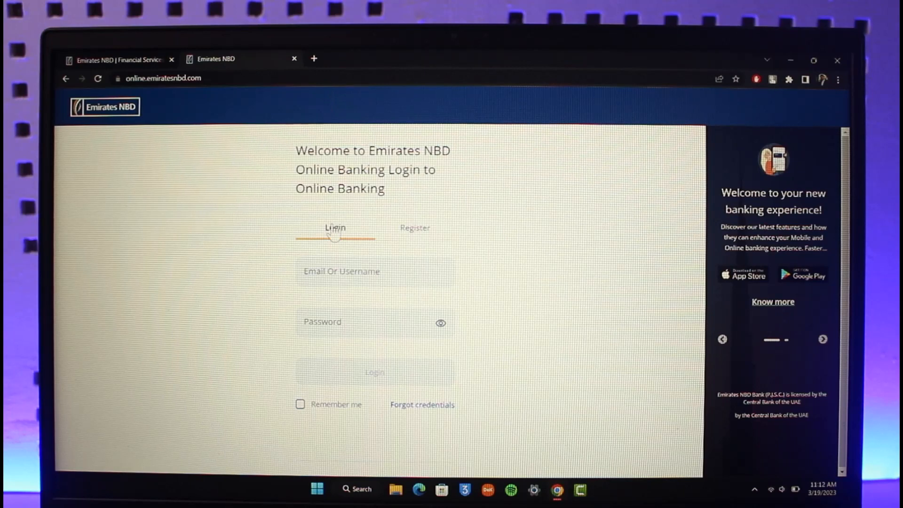
click(415, 228)
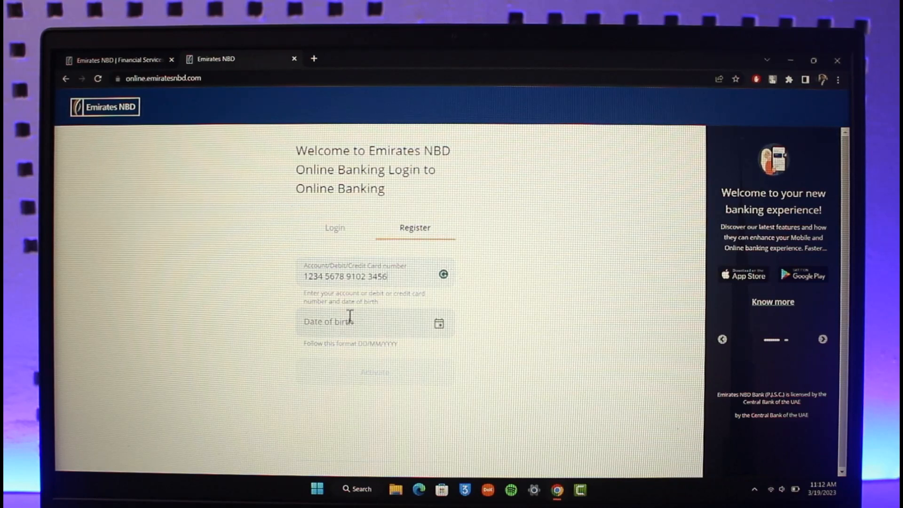
click(375, 324)
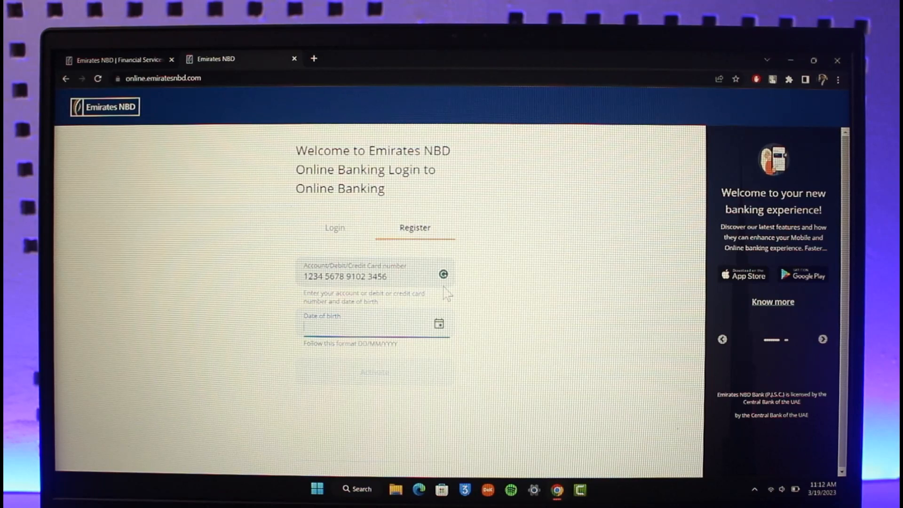
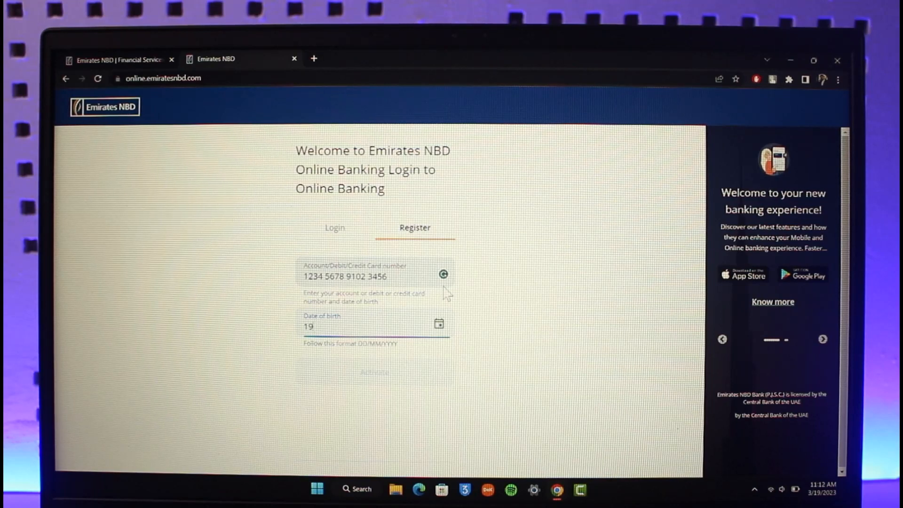